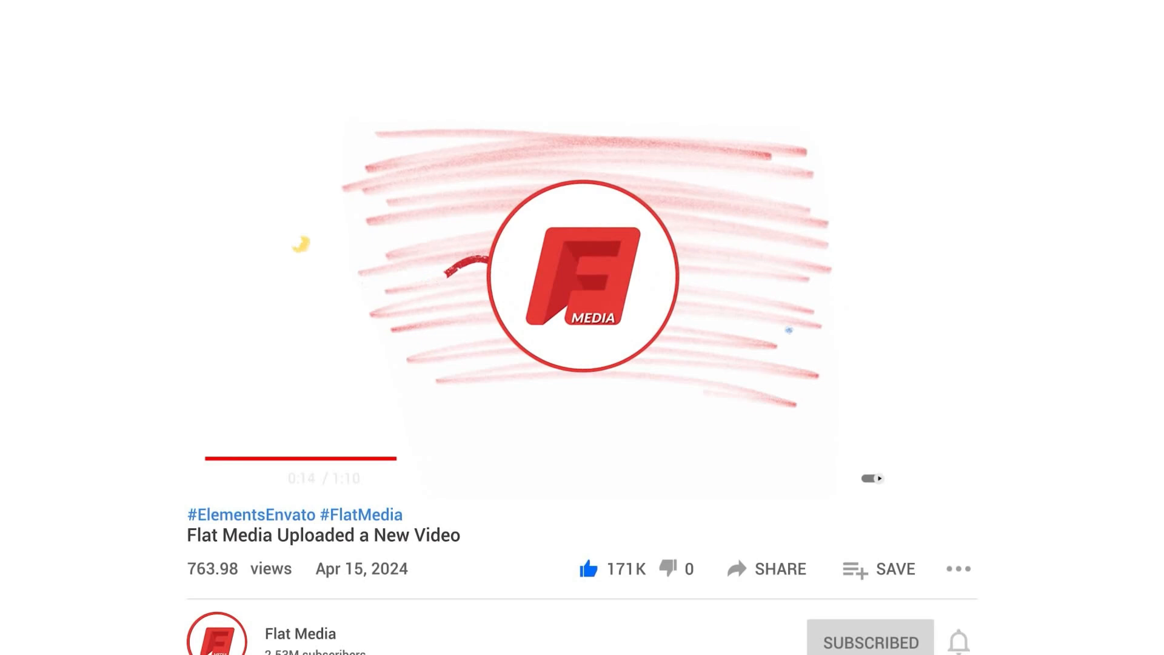
Step: Scroll through the imported wallpaper images in Project Media
scroll(down, 3)
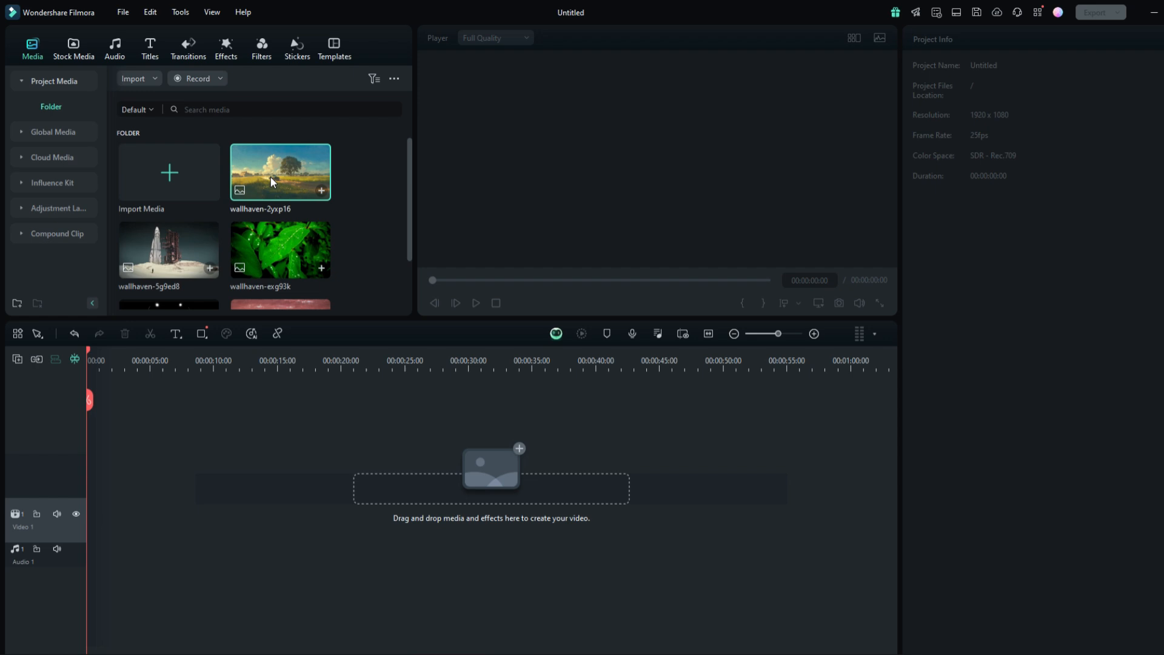
Step: Place the five wallpaper photos on Video 1 and preview the 25-second sequence
drag(280, 172, 117, 519)
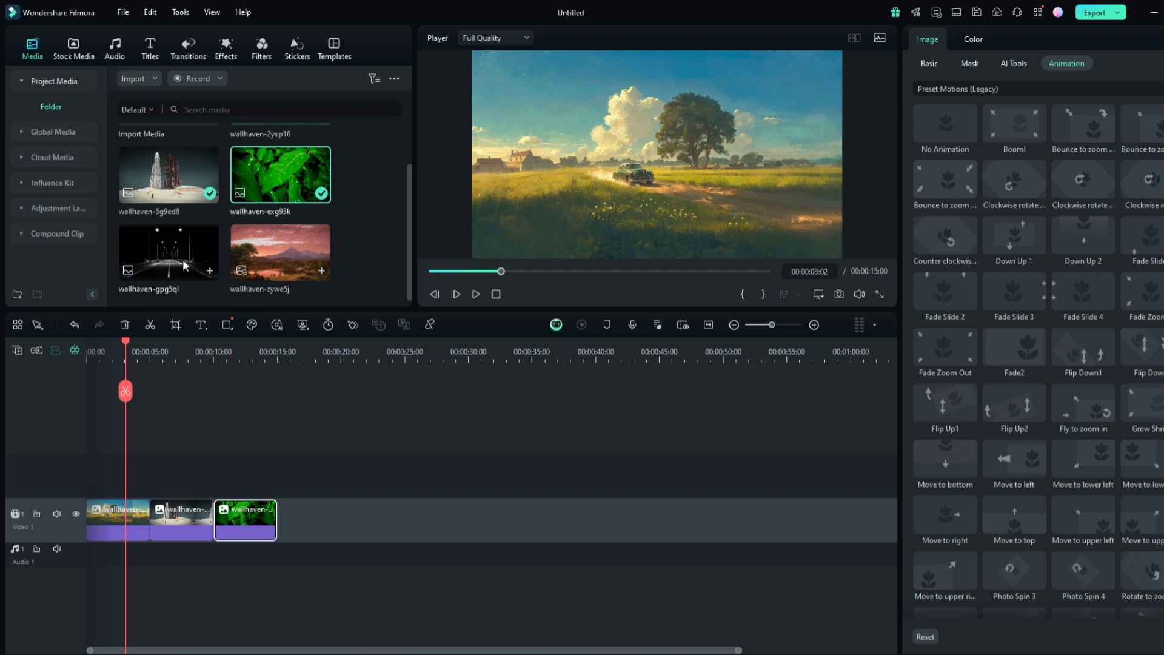
drag(280, 251, 347, 473)
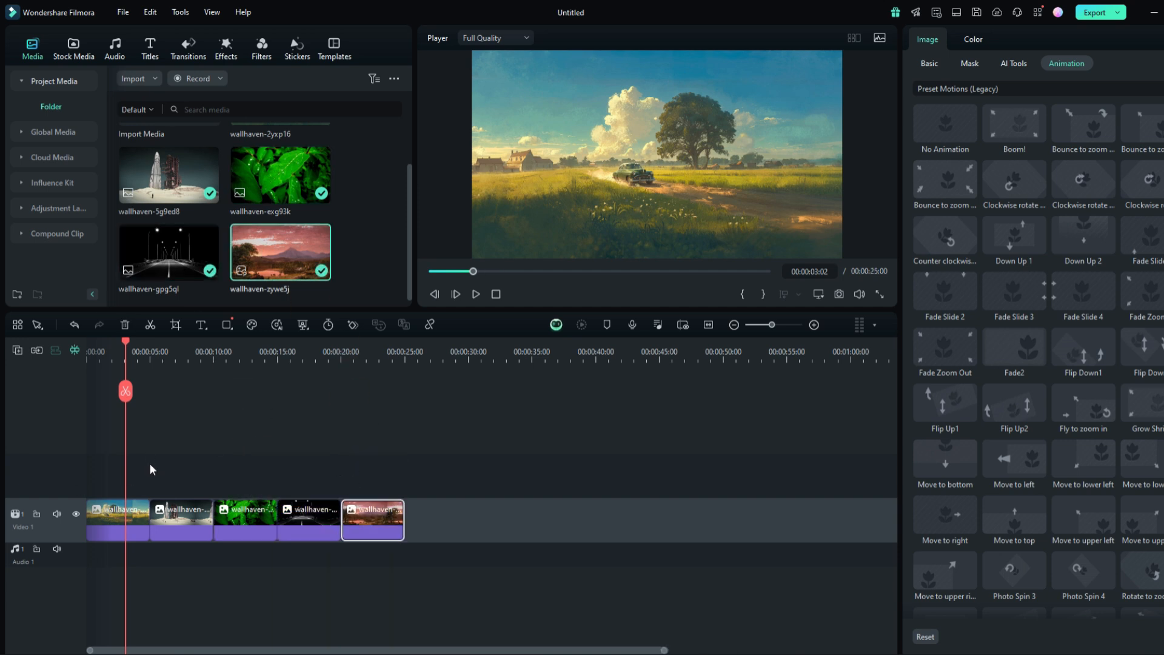
click(343, 351)
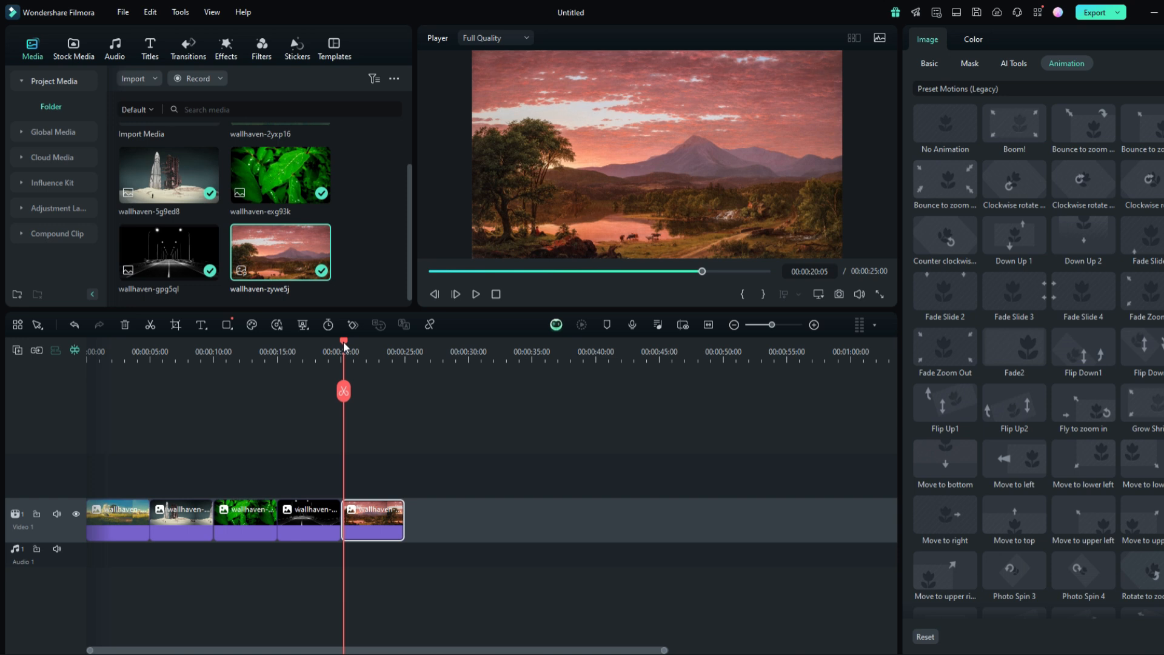
click(105, 350)
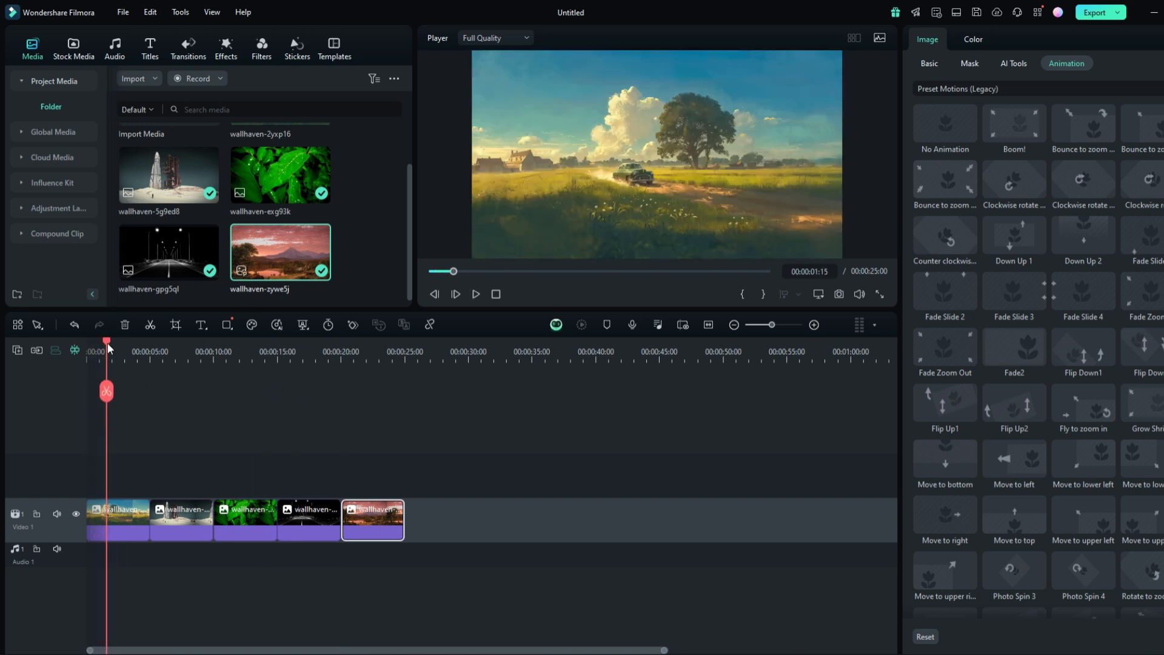
click(475, 294)
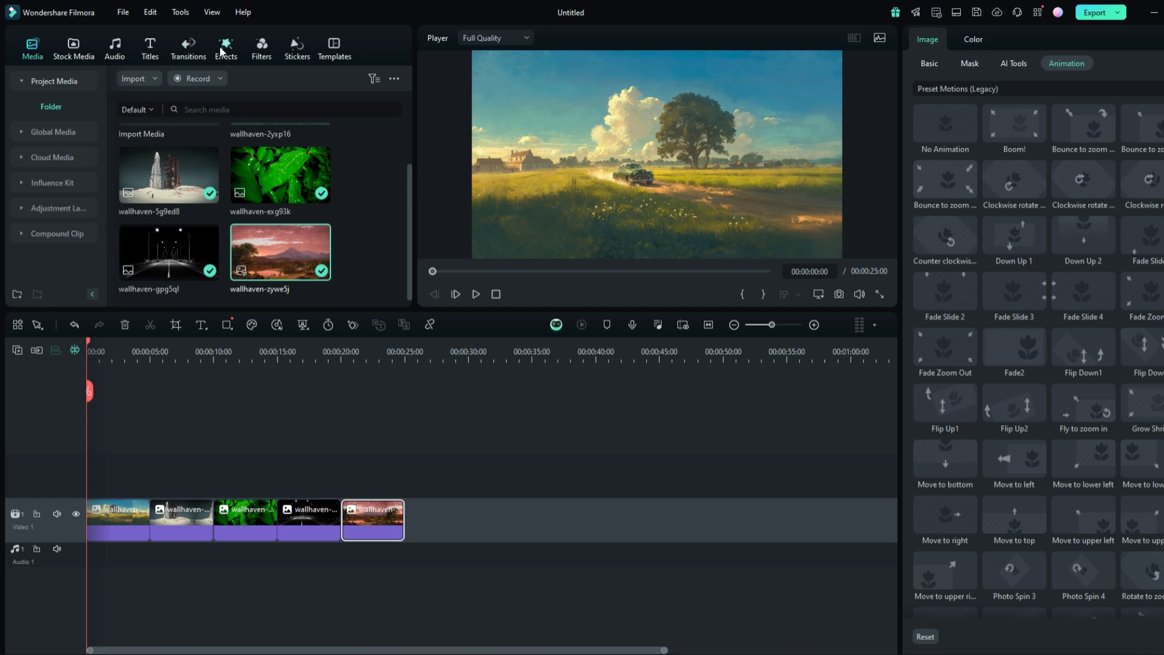
Step: Stretch the Border effect across all 25 seconds of the photo sequence
click(225, 46)
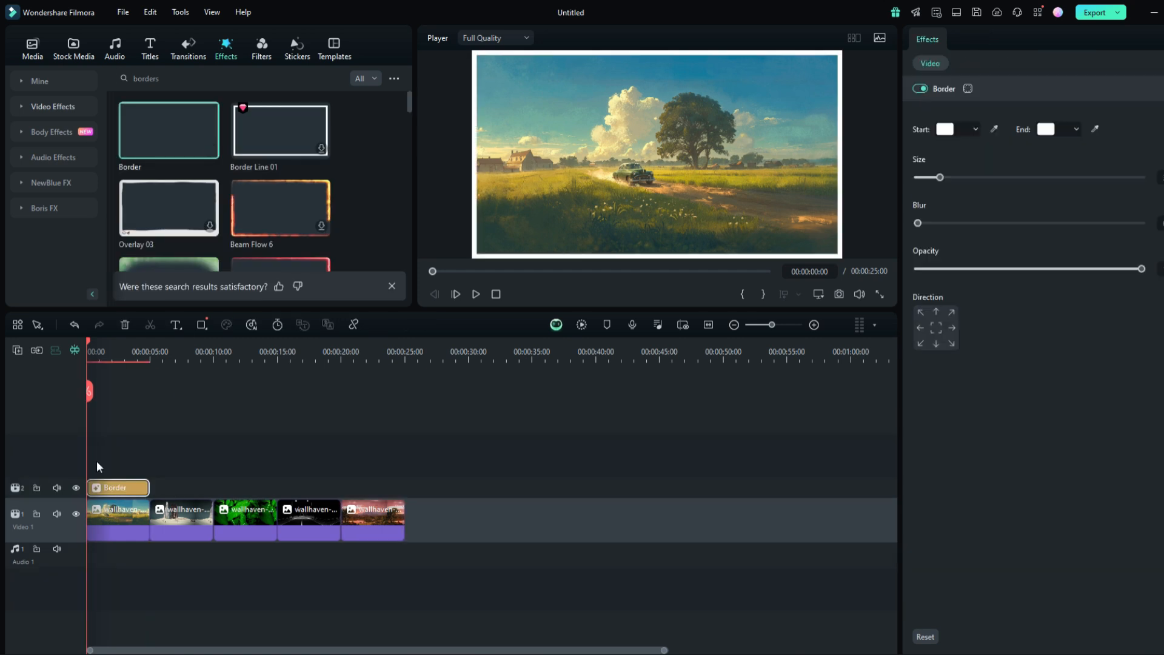
drag(147, 487, 404, 487)
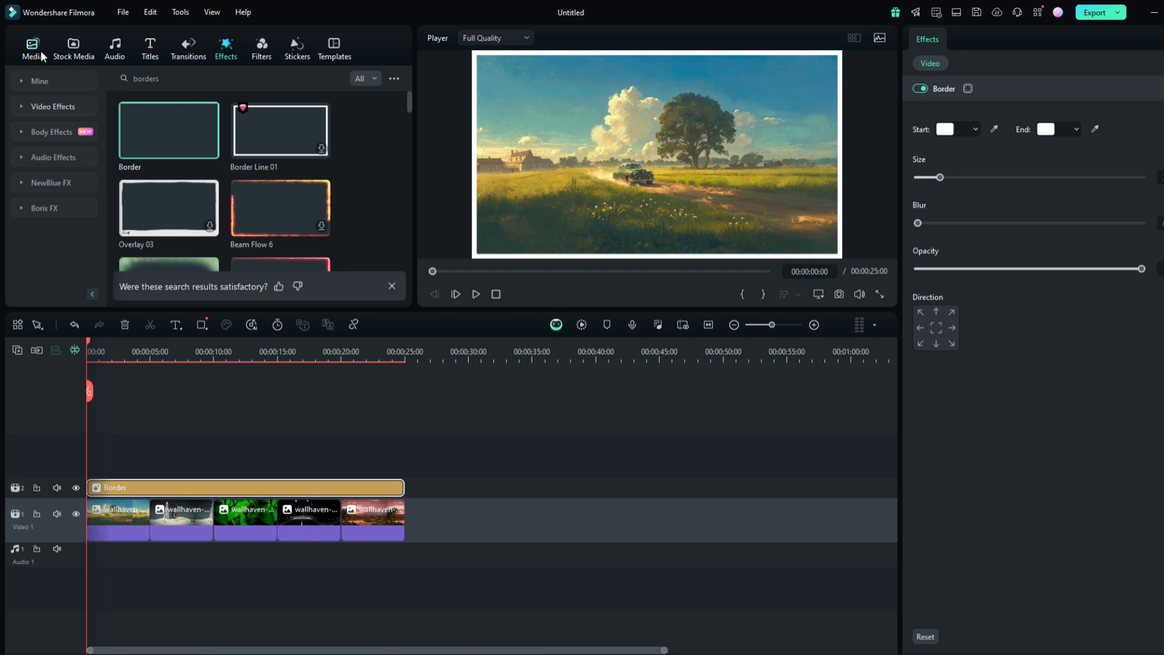
click(32, 47)
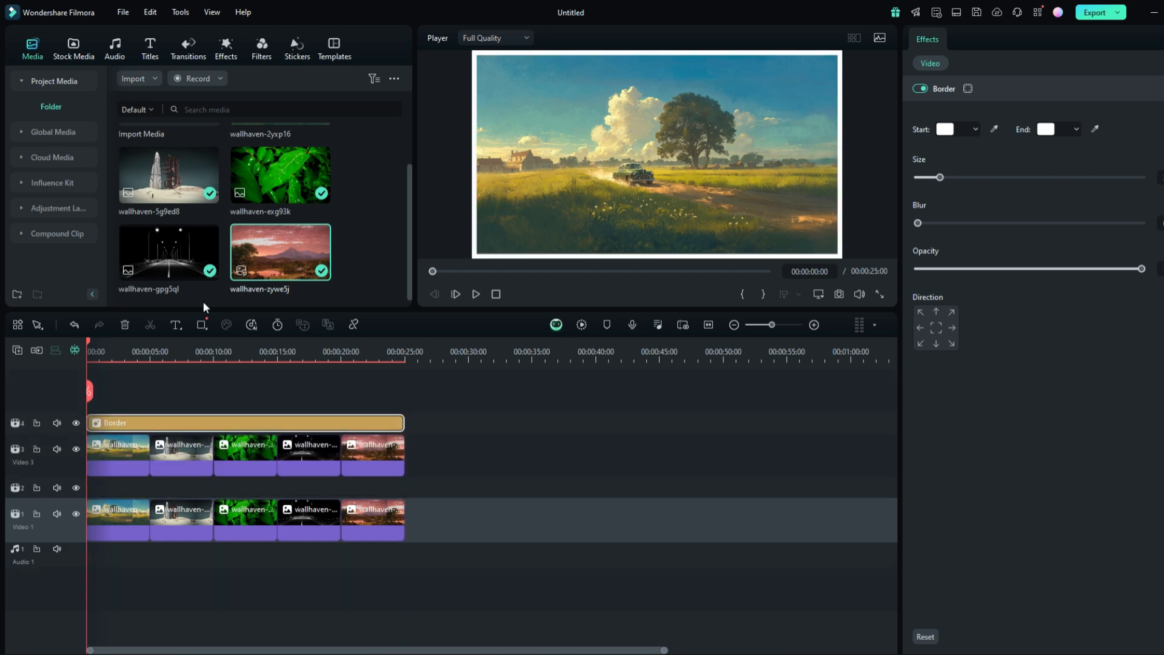
mouse_move(168, 252)
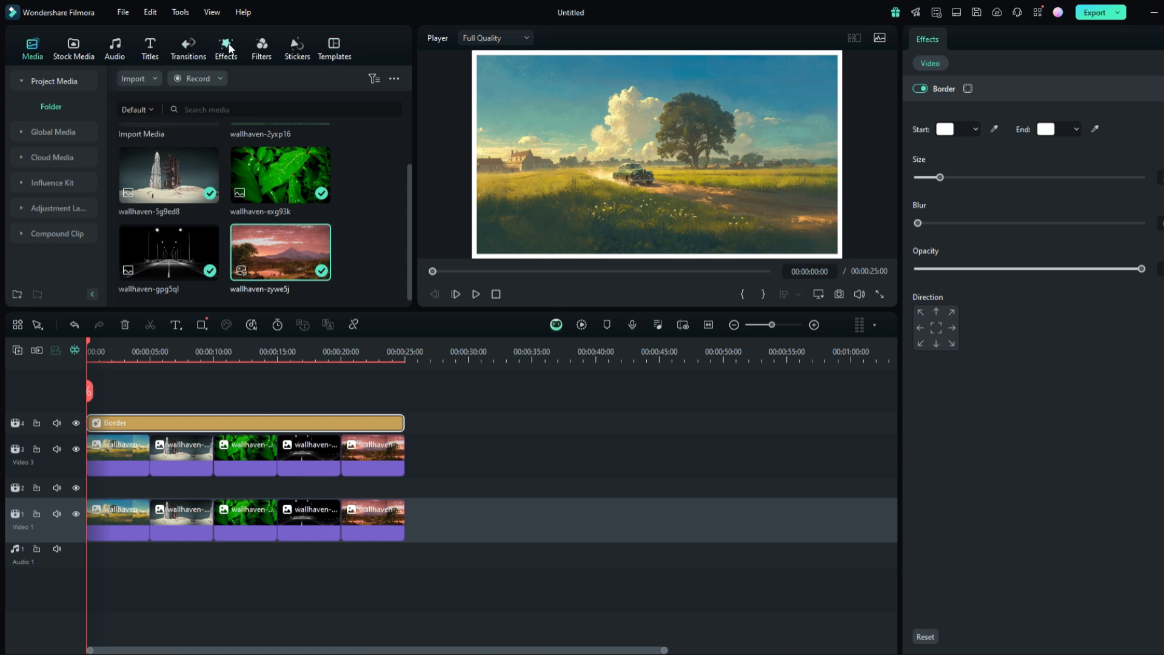
Step: Search Effects for 'basic' and add Basic Blur between the photo tracks
text(basic blur)
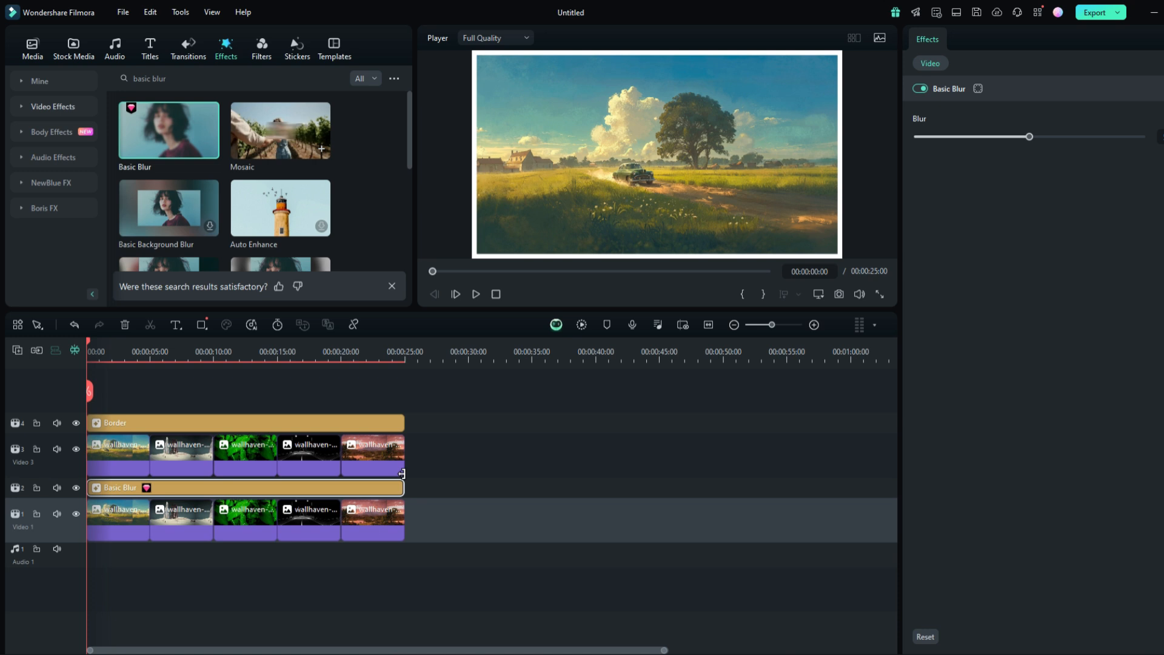
click(118, 449)
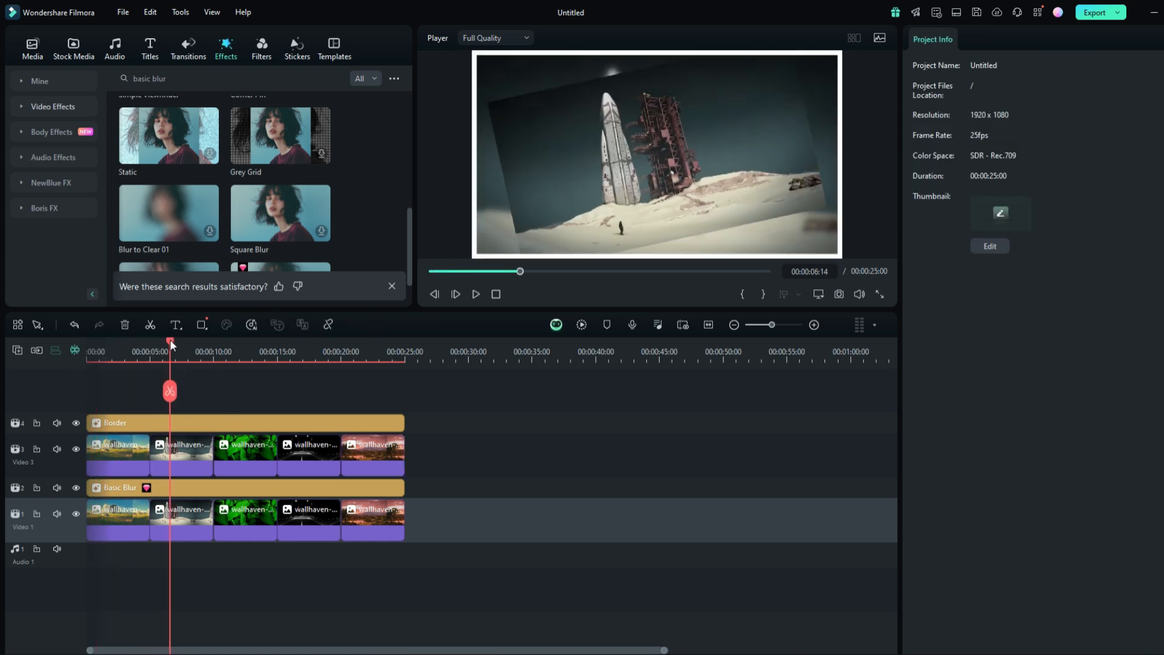
Step: Apply the Clockwise rotate preset motion to the last photo on Video 3
click(245, 454)
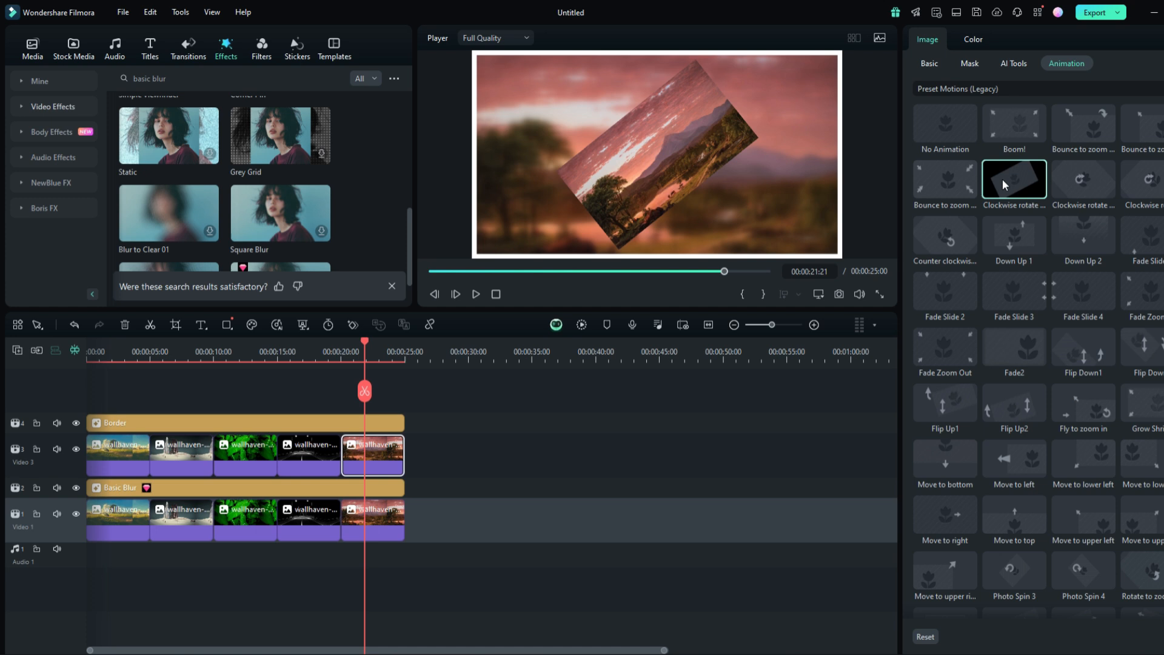
click(474, 294)
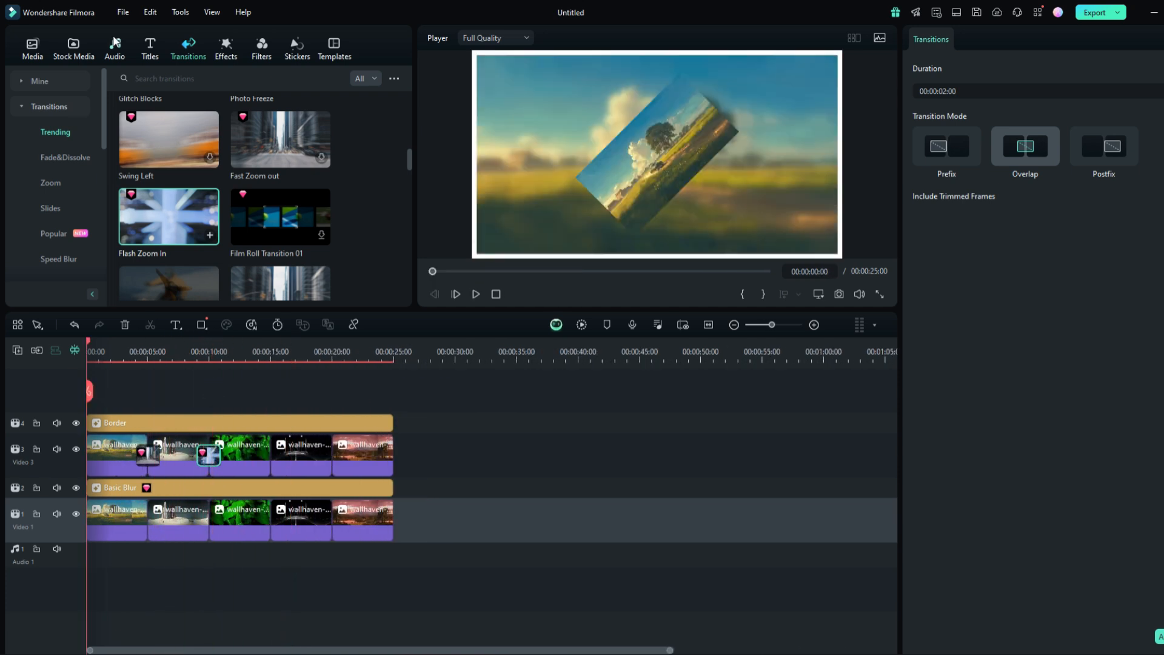
Step: Switch to the Titles library
click(149, 46)
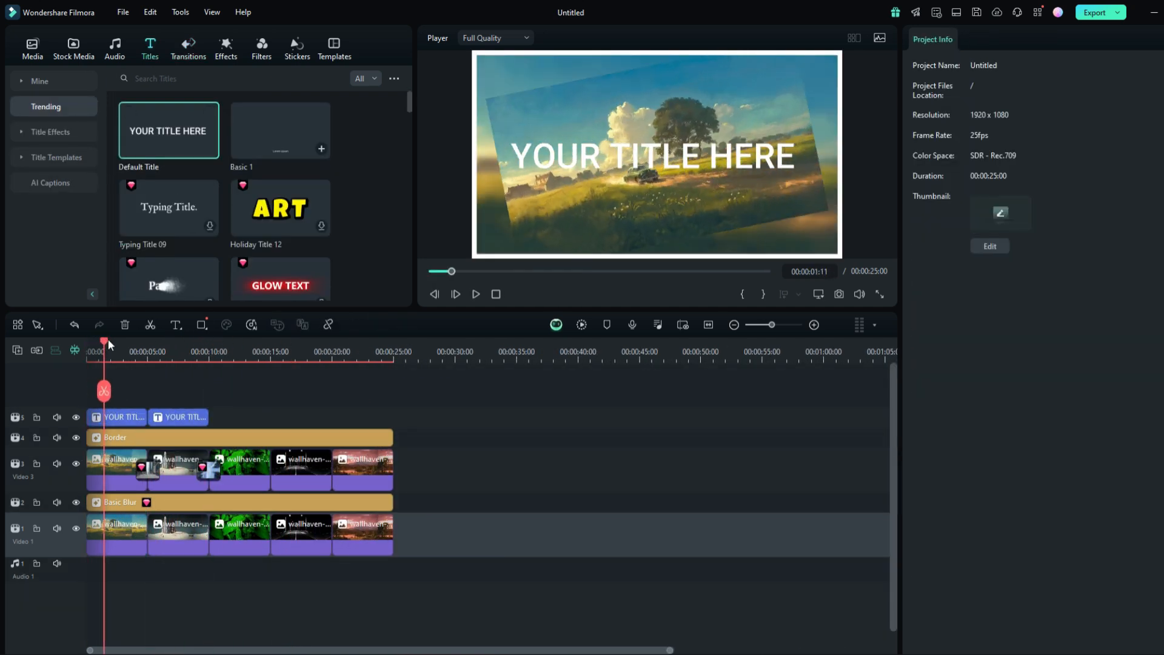
Step: Make the first title read OLD CAR in Roboto Condensed italic
click(117, 416)
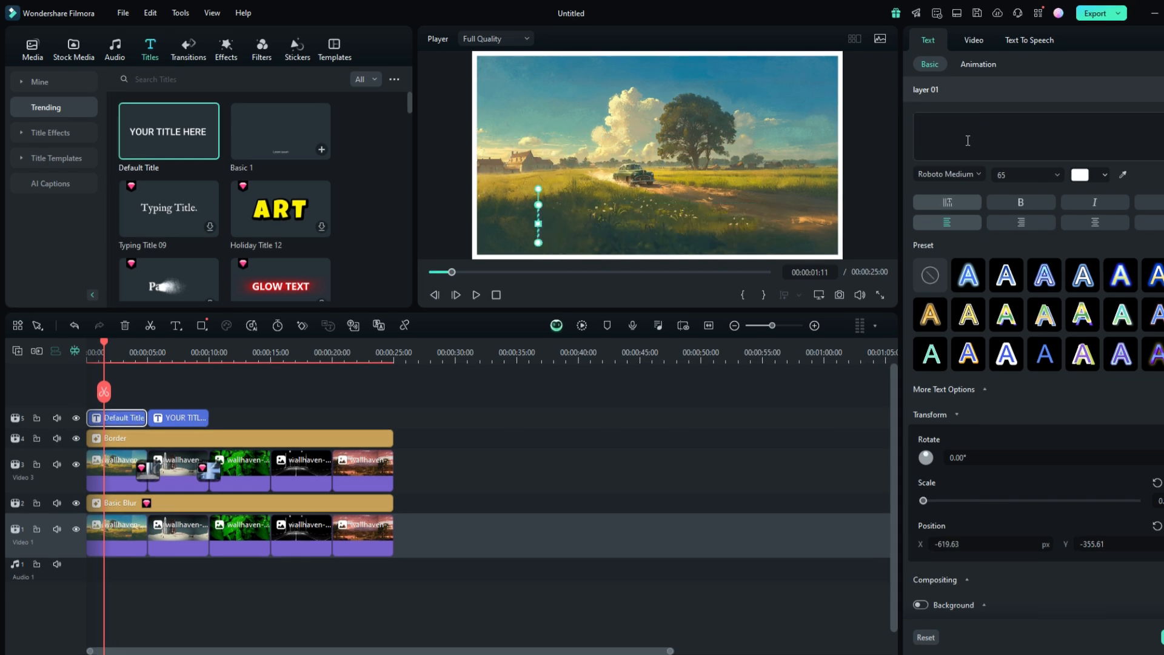
click(949, 174)
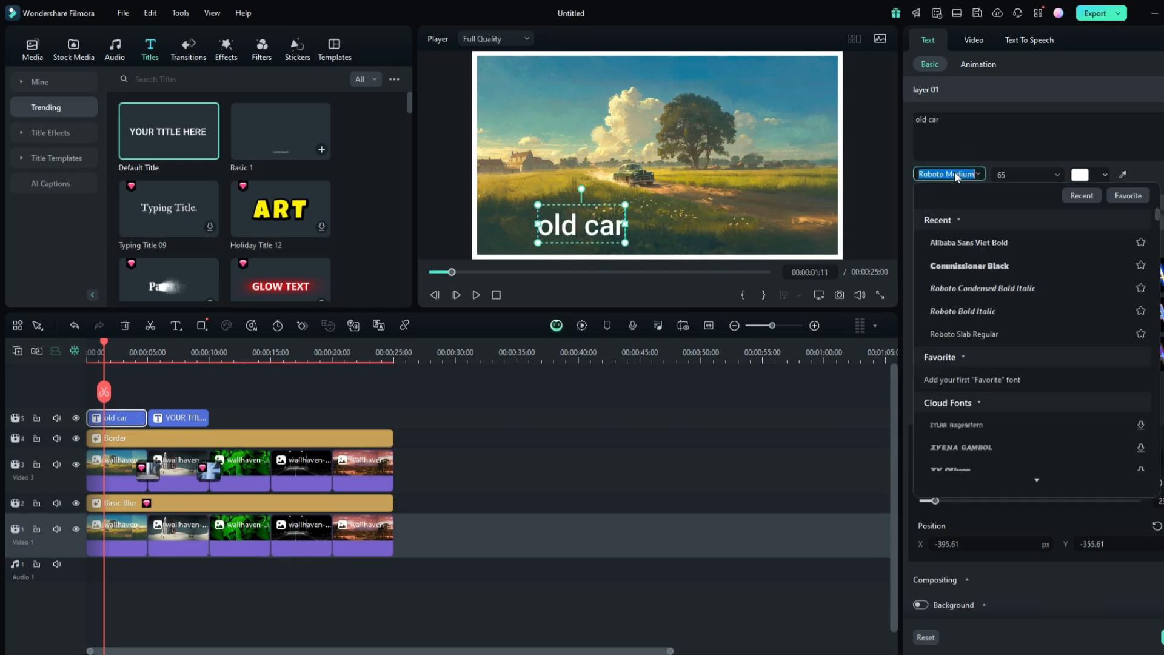
scroll(down, 3)
text(OLD)
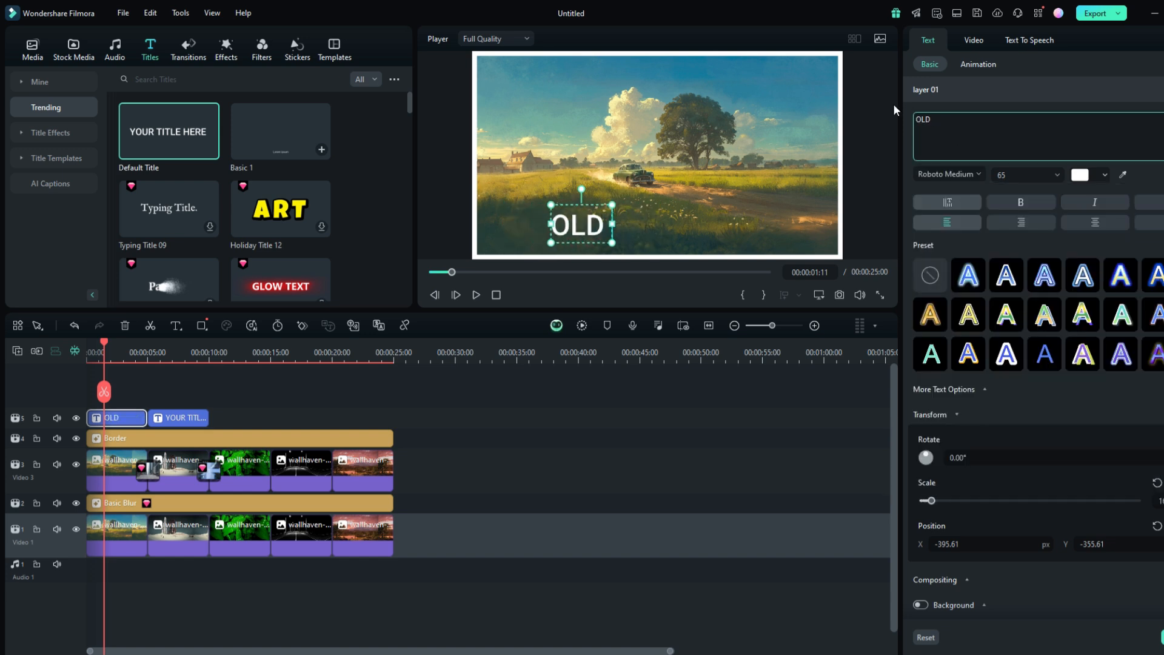
text(CAR)
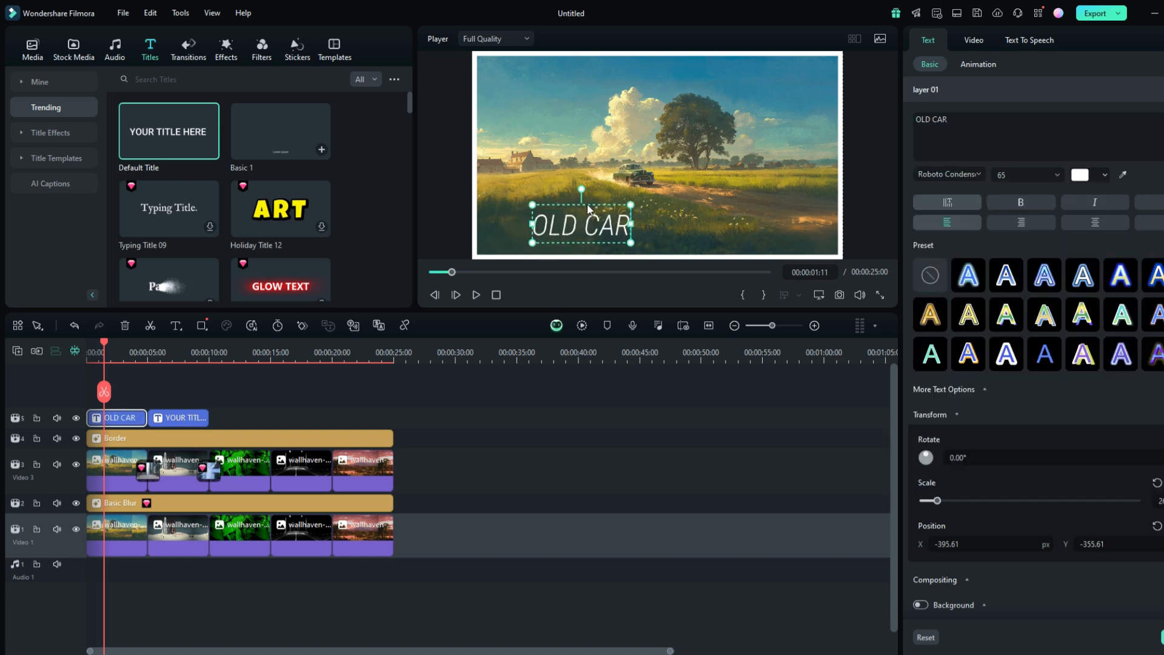
Step: Set the OLD CAR title to size 48 and centre it low in the frame
drag(581, 225, 656, 228)
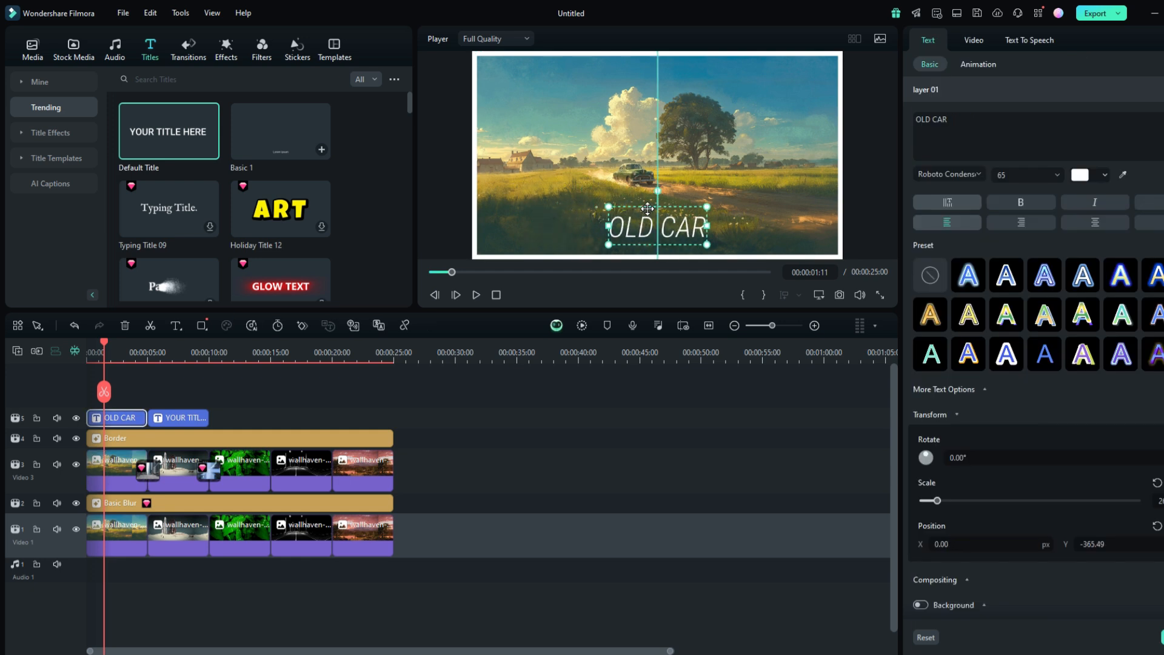
click(1054, 174)
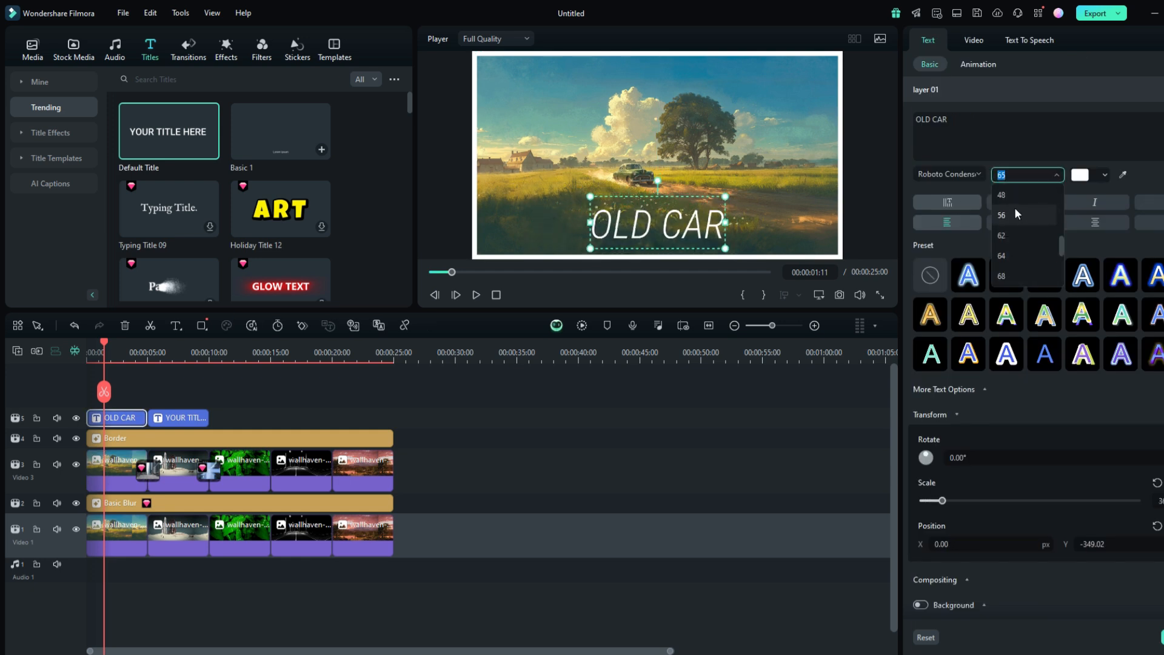
click(1001, 194)
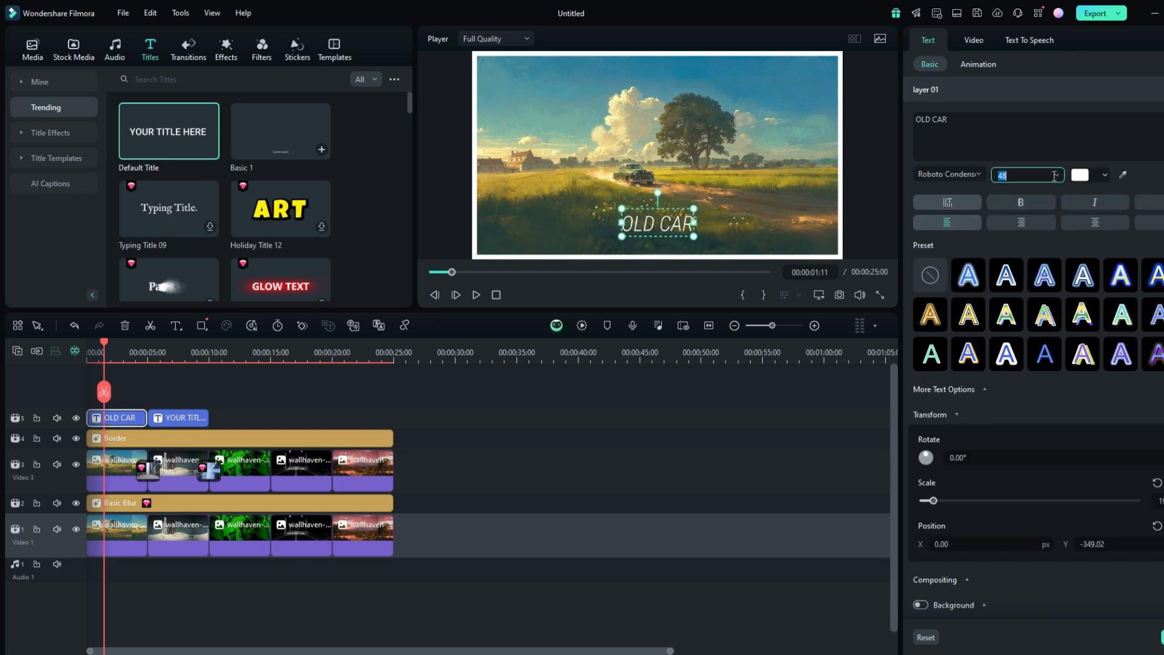
drag(659, 223, 644, 223)
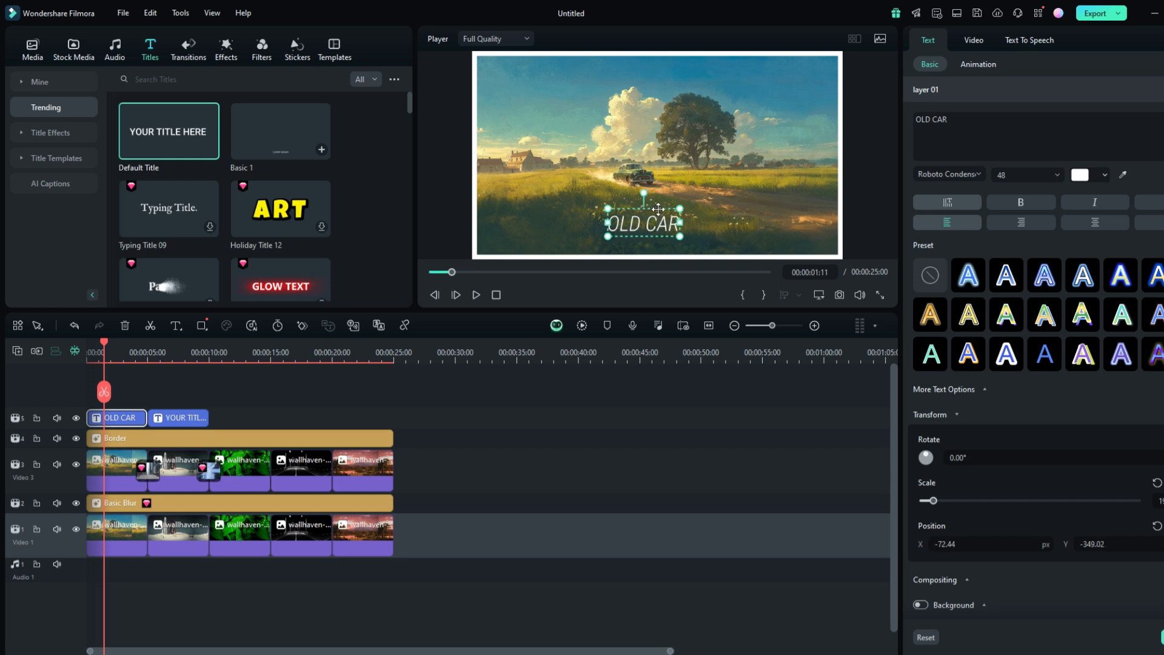
drag(657, 225, 657, 224)
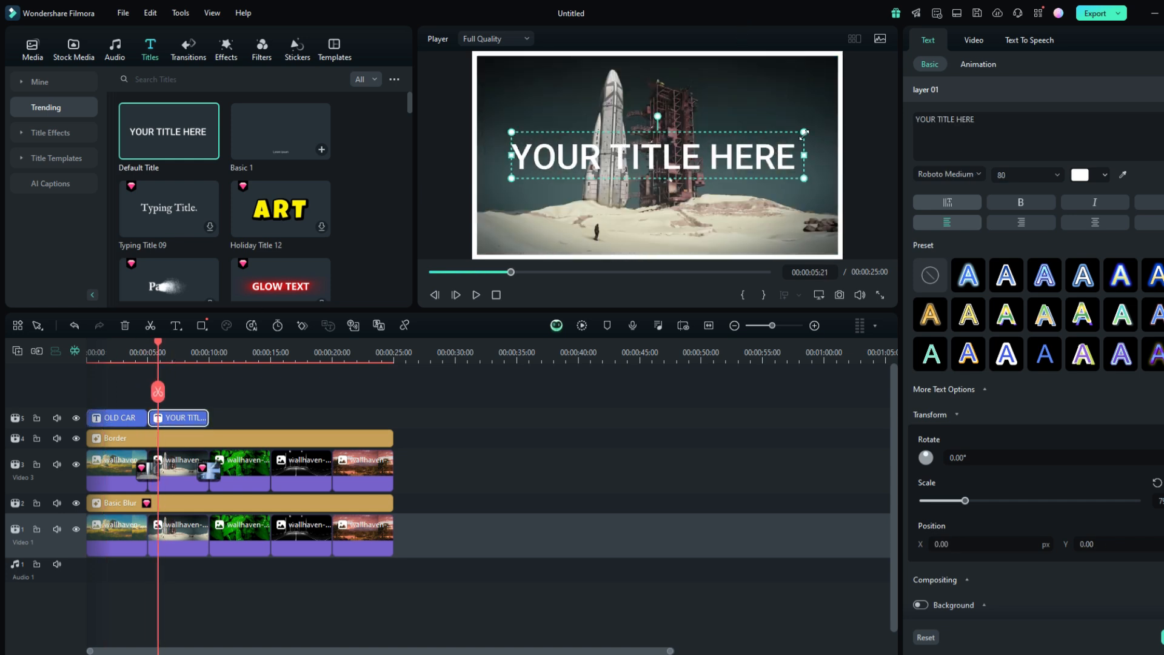
Step: Move the second title down to the bottom centre of the rocket photo
drag(655, 157, 627, 236)
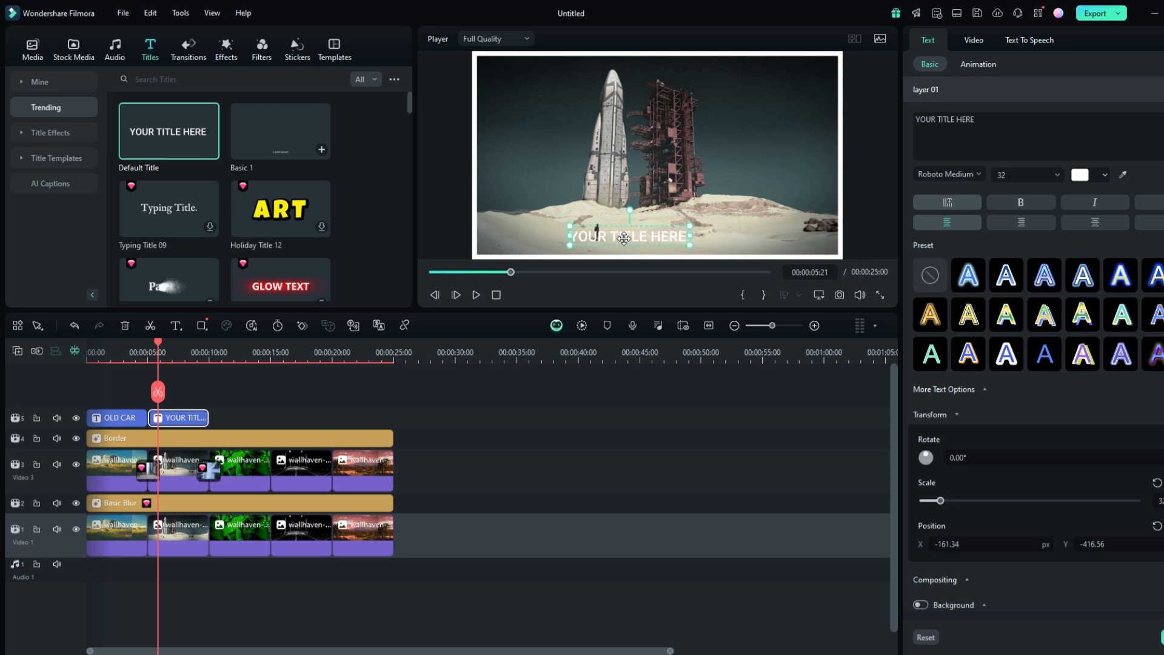
drag(628, 236, 667, 236)
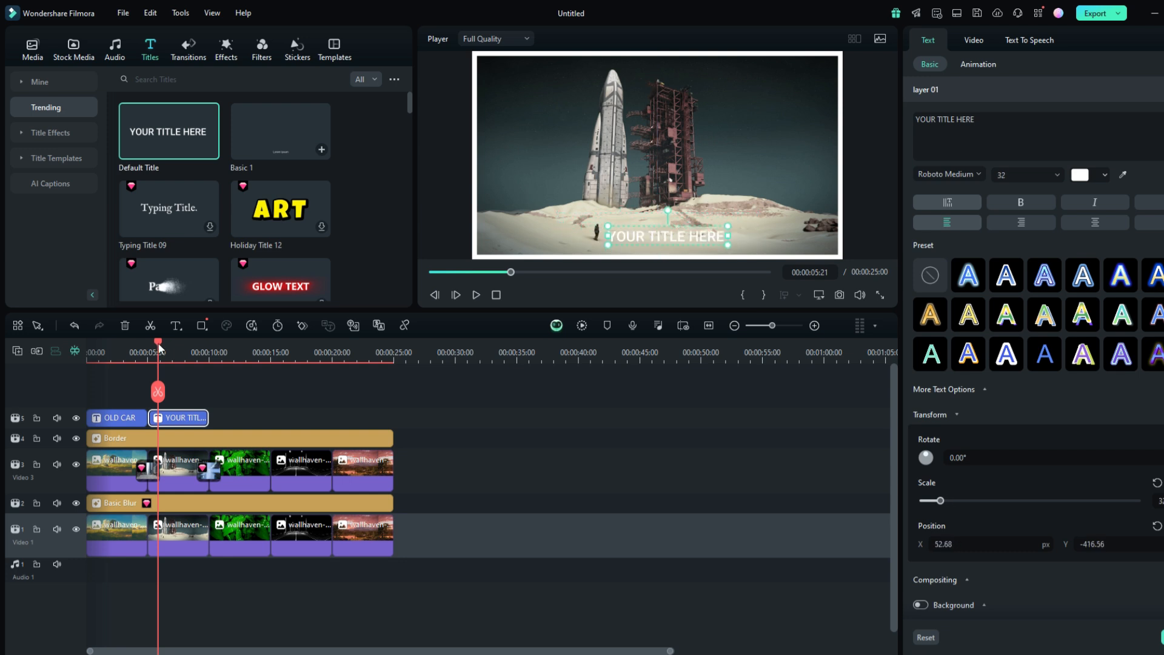